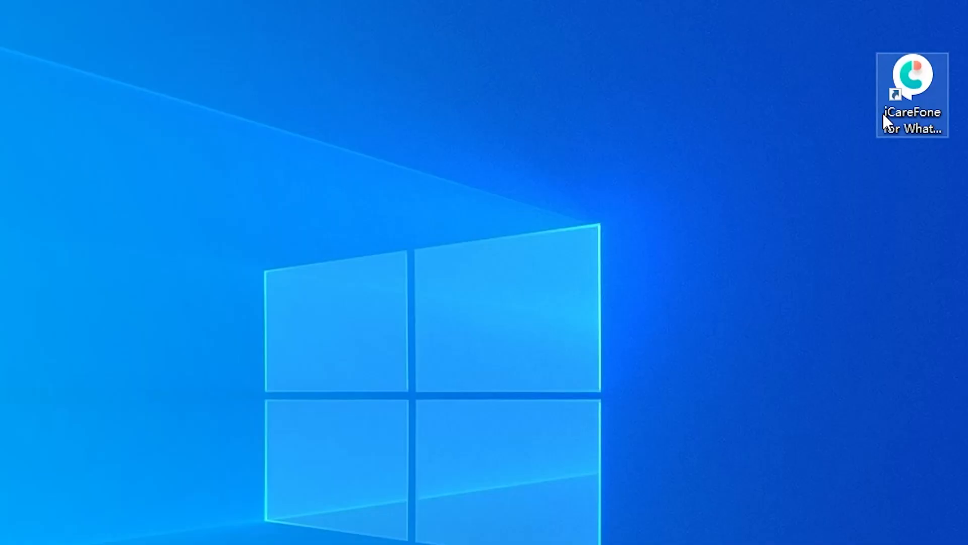
Launch iCareFone for WhatsApp Transfer from its desktop shortcut
double_click(910, 75)
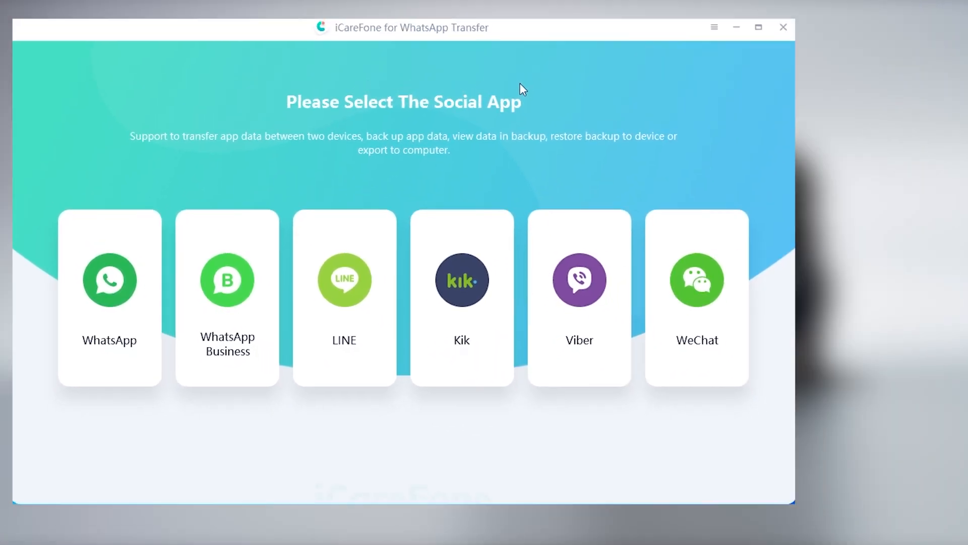
Choose WhatsApp and back up the connected iPhone 12 mini's WhatsApp data
left_click(109, 280)
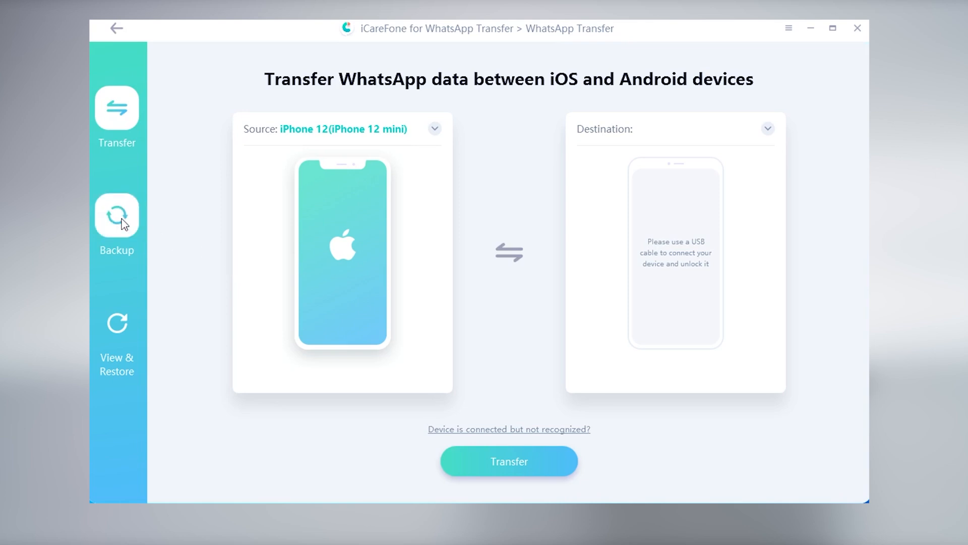
left_click(116, 215)
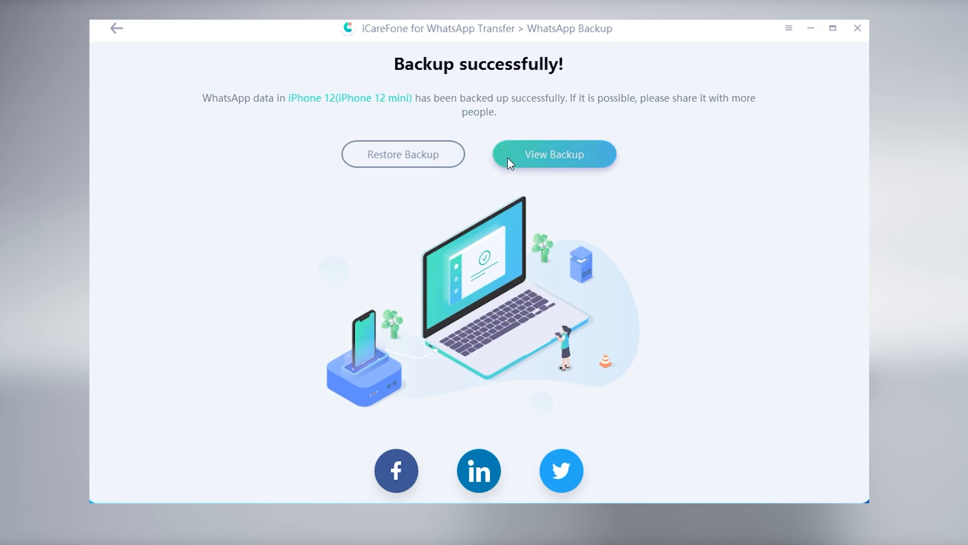
Open the new backup and browse its Documents, Photos and Videos
left_click(554, 155)
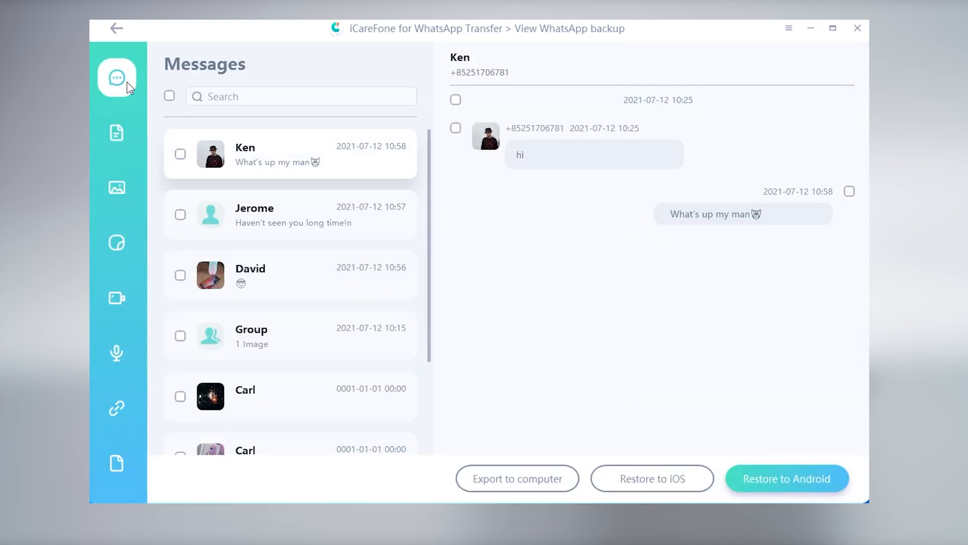
left_click(116, 133)
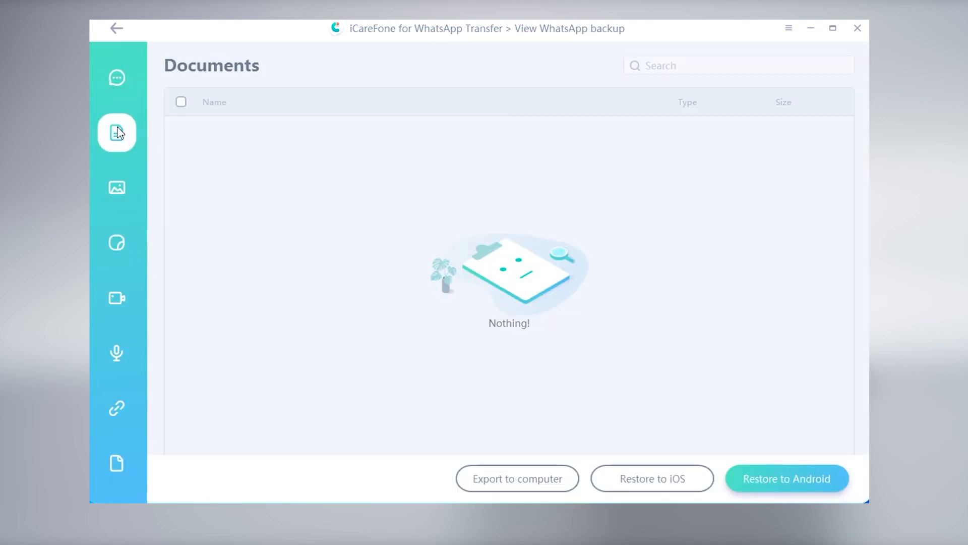
left_click(117, 188)
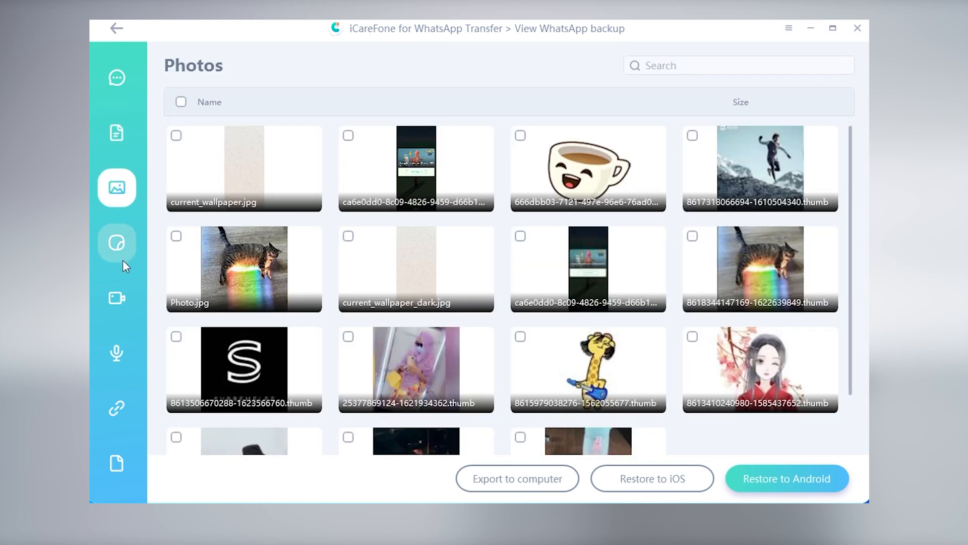
left_click(116, 298)
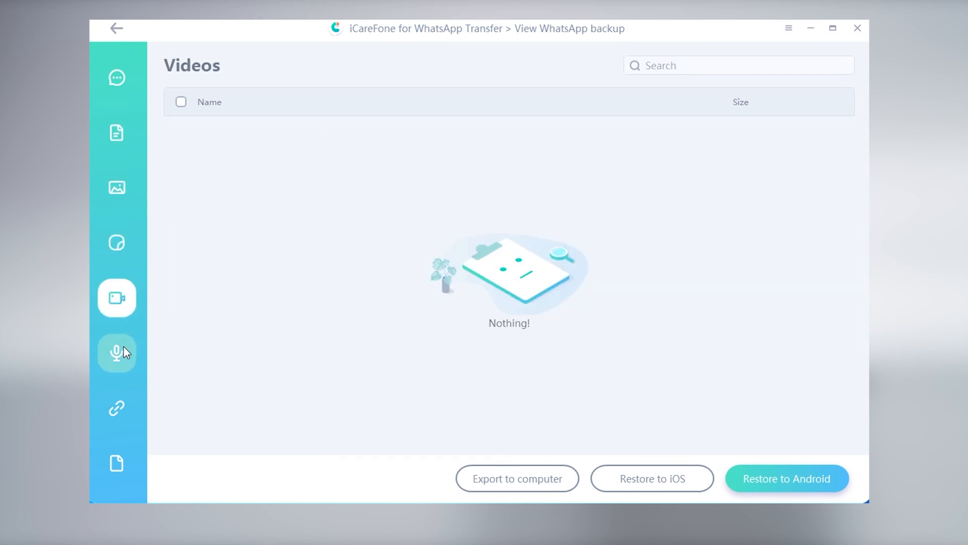
Return to Messages and mark the chats, including the Group chat, for restoring
left_click(117, 77)
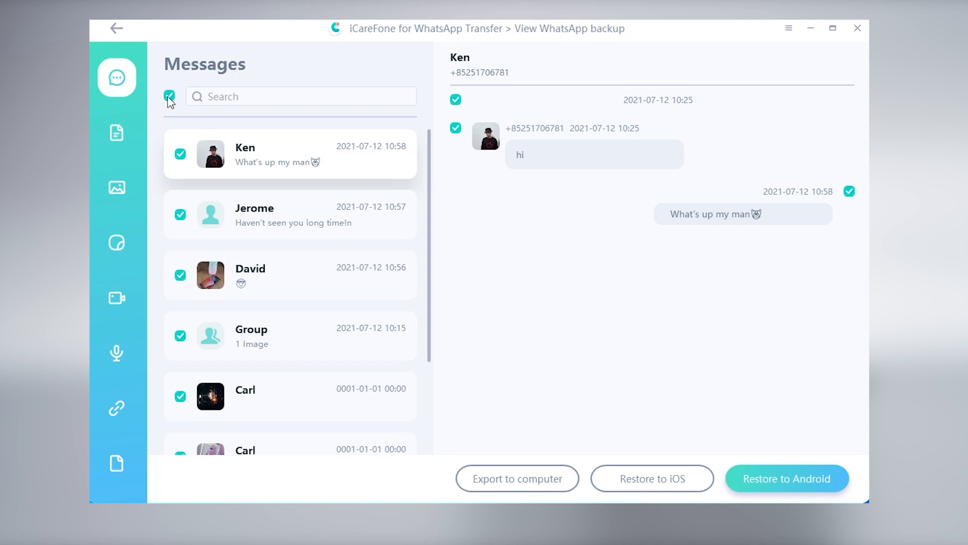
left_click(169, 95)
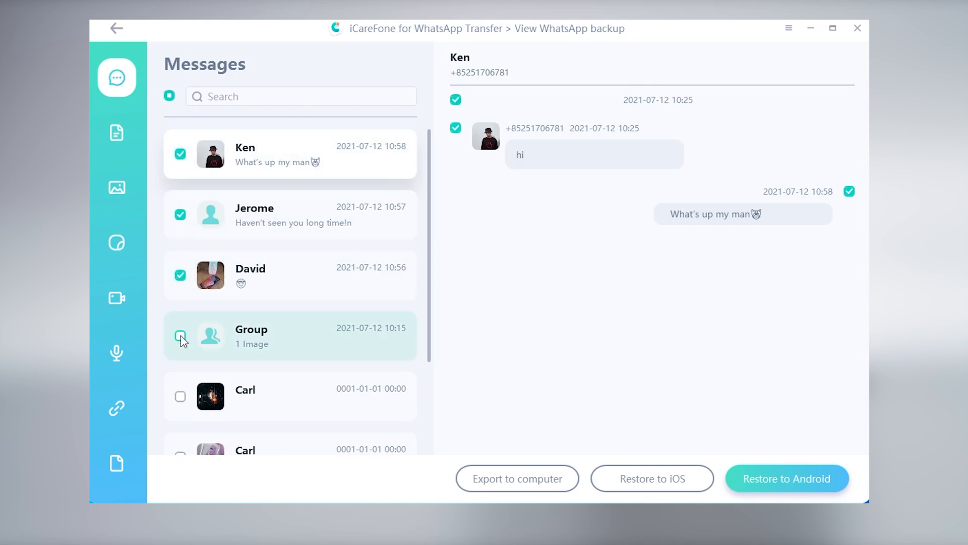
left_click(180, 337)
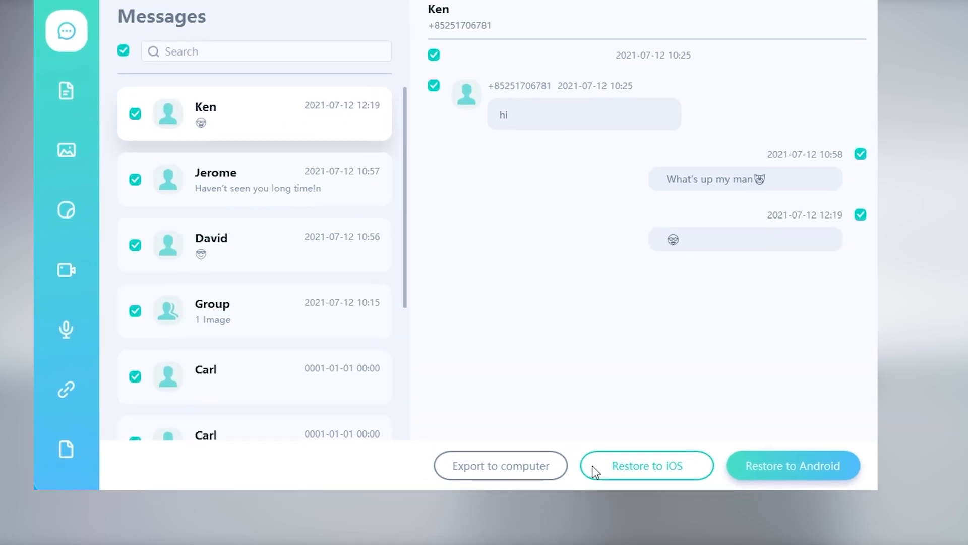
Restore the backup to the iPhone 12 mini, accepting the overwrite and confirming WhatsApp login
left_click(647, 465)
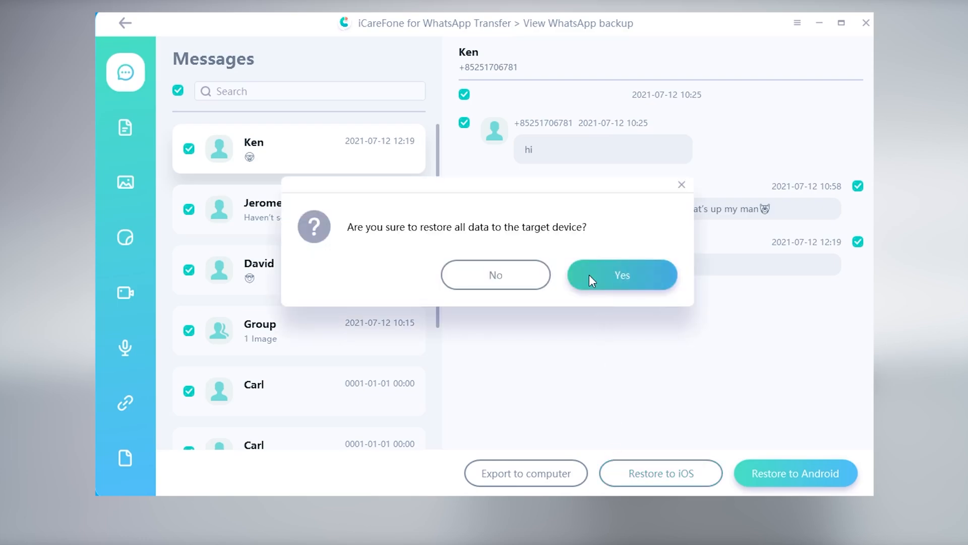
left_click(622, 275)
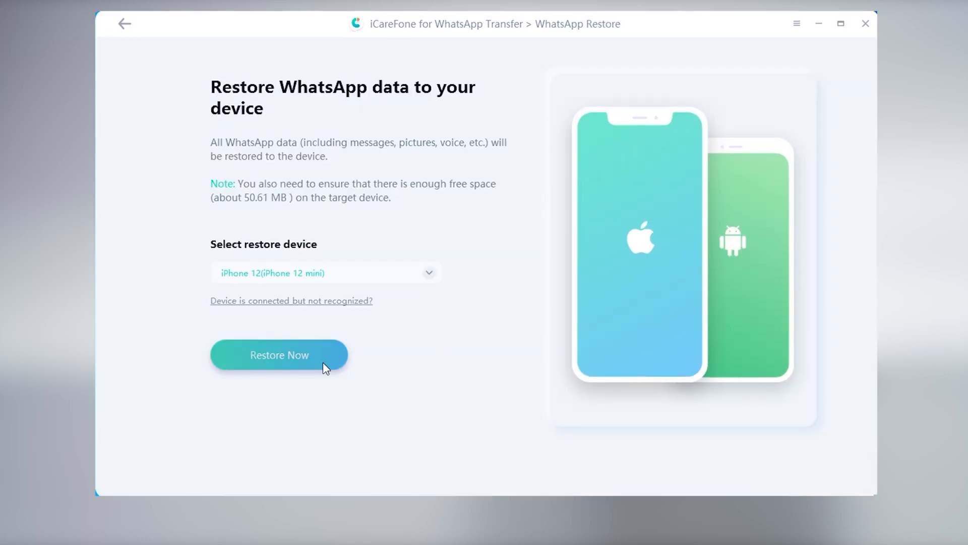
left_click(279, 354)
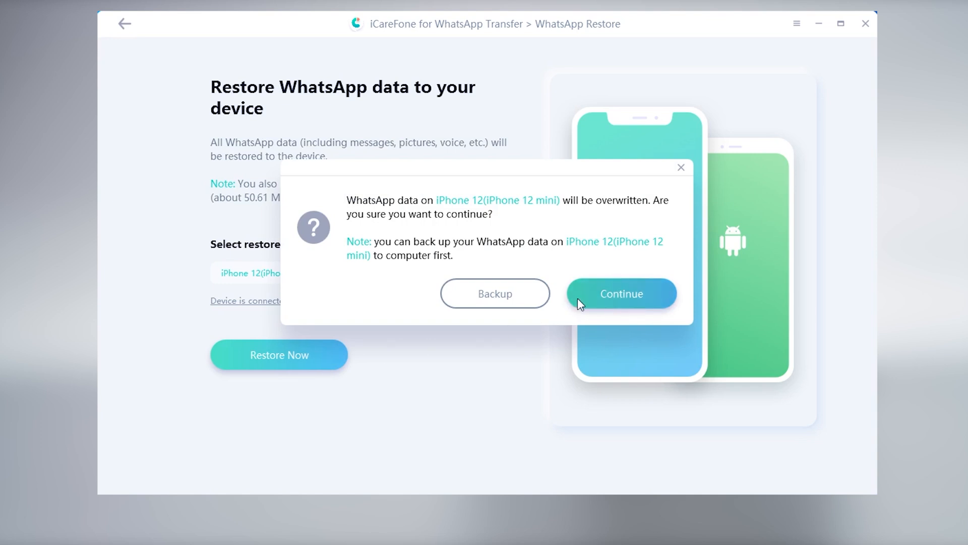
left_click(622, 294)
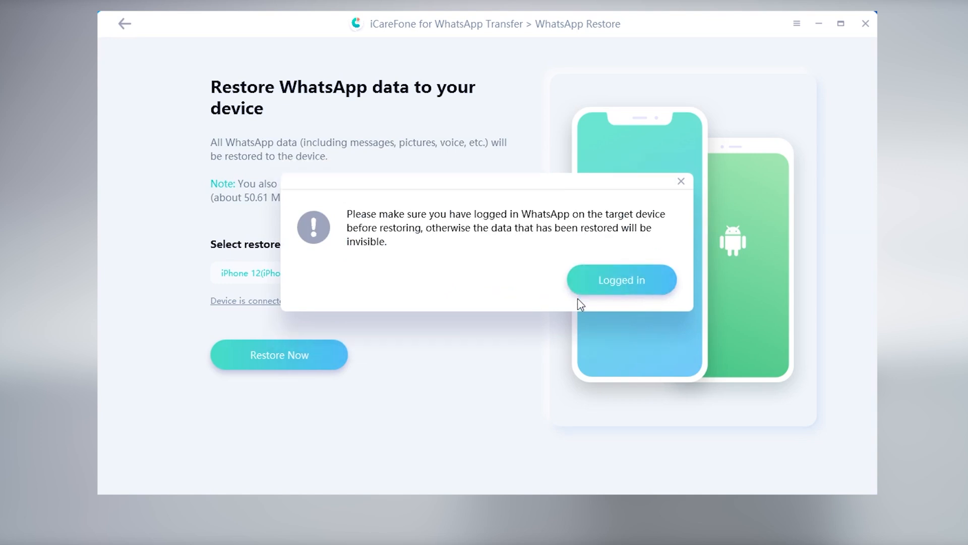
left_click(622, 280)
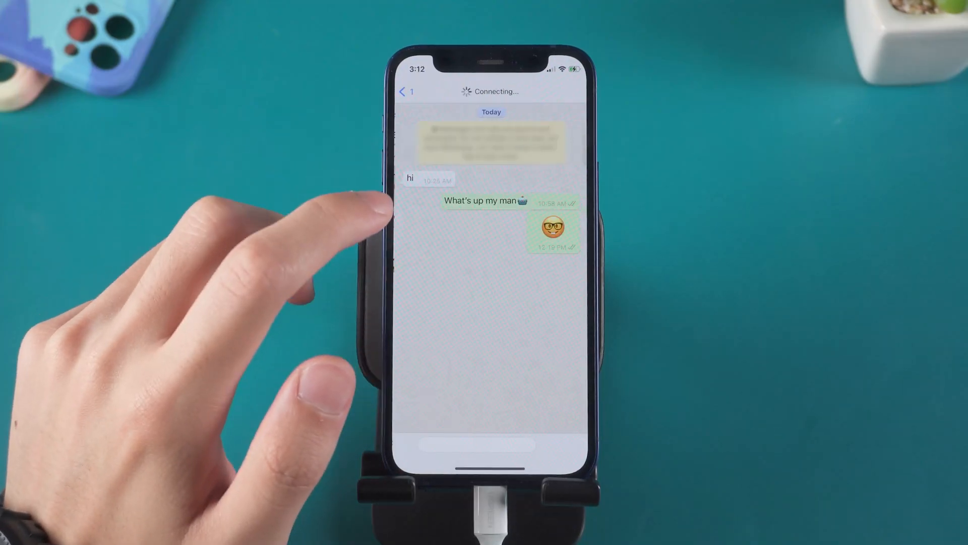
left_click(405, 91)
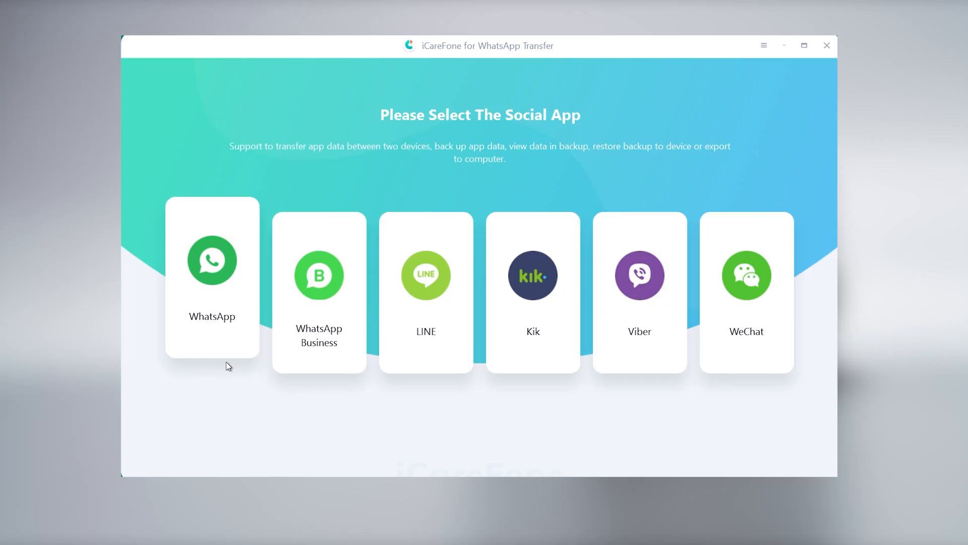
Choose WhatsApp, go to Backup, and start backing up the Samsung phone
left_click(212, 260)
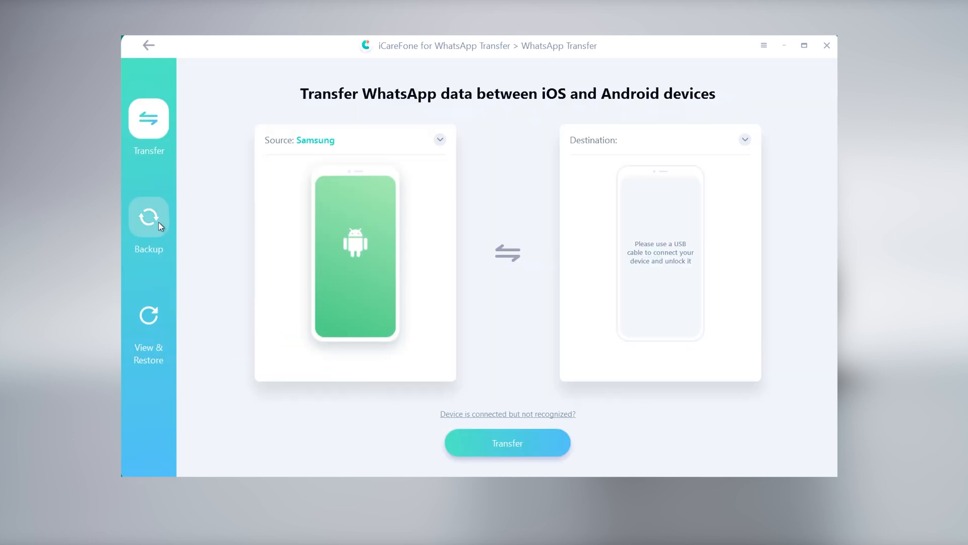
left_click(149, 217)
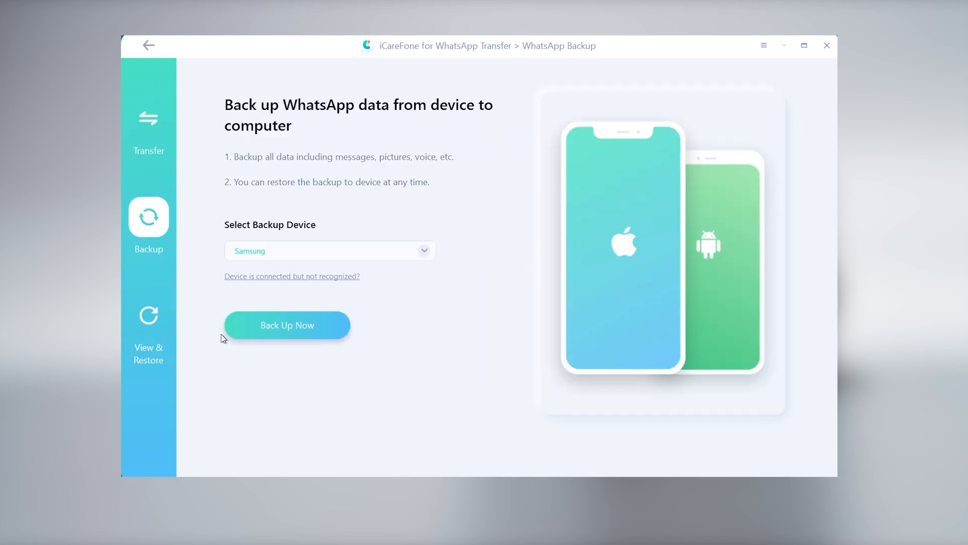
left_click(287, 325)
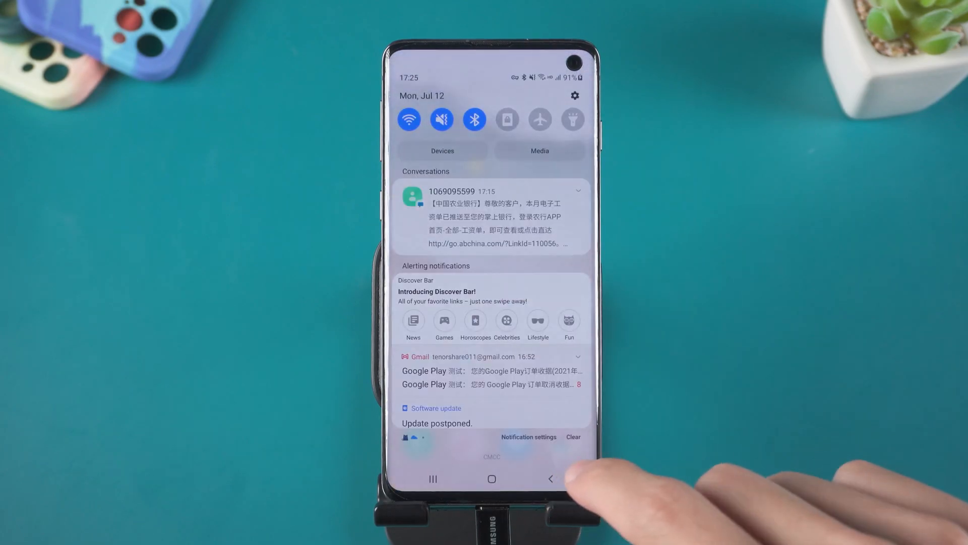
Tap Build number under About phone > Software information to unlock developer mode
scroll("down", 3)
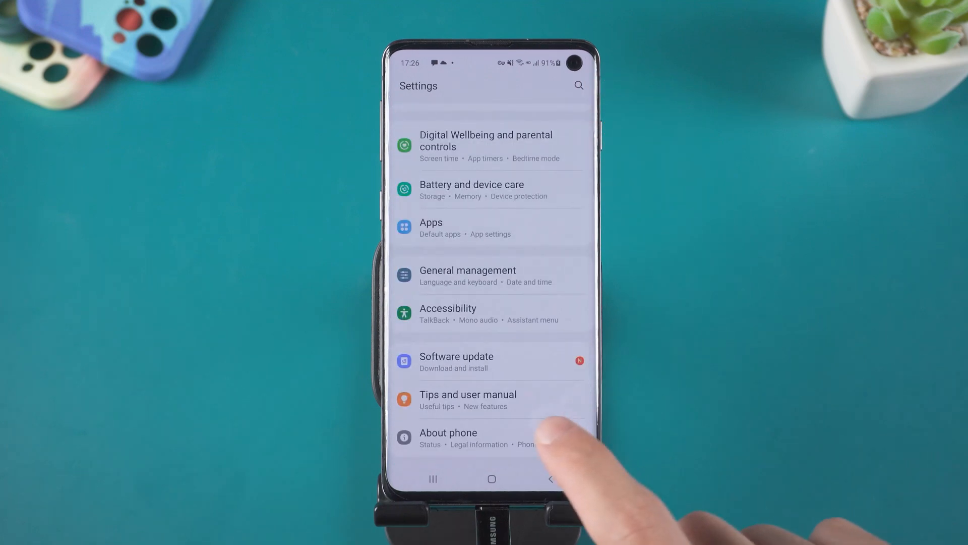
left_click(448, 437)
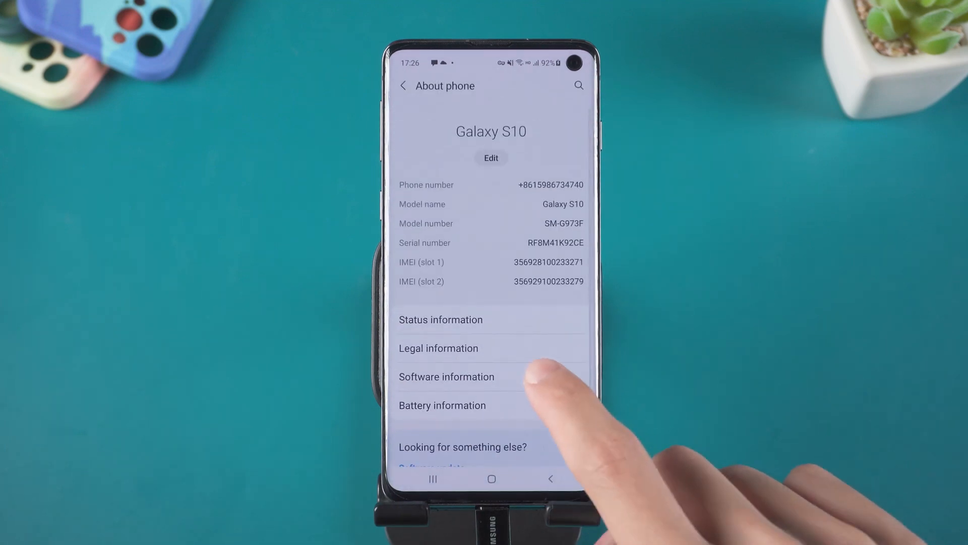
left_click(447, 377)
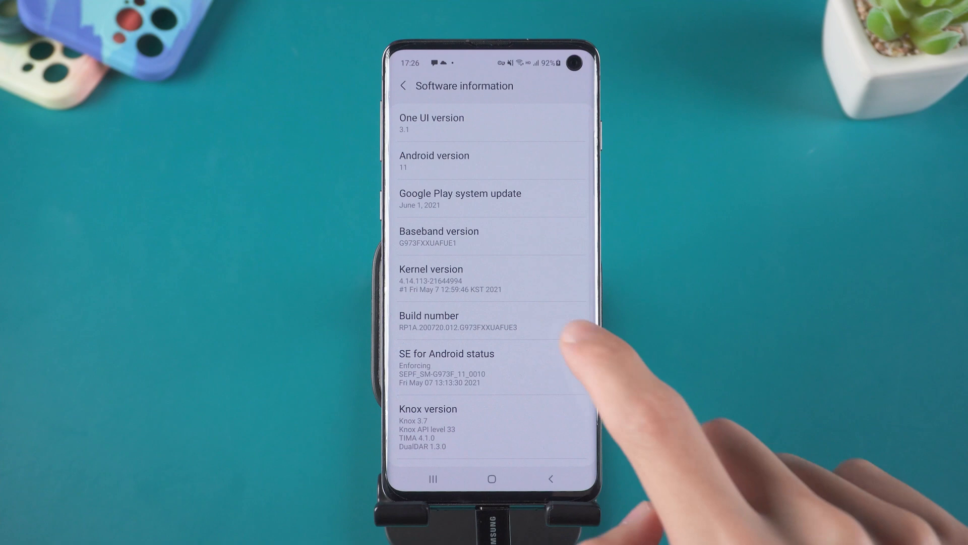
left_click(453, 321)
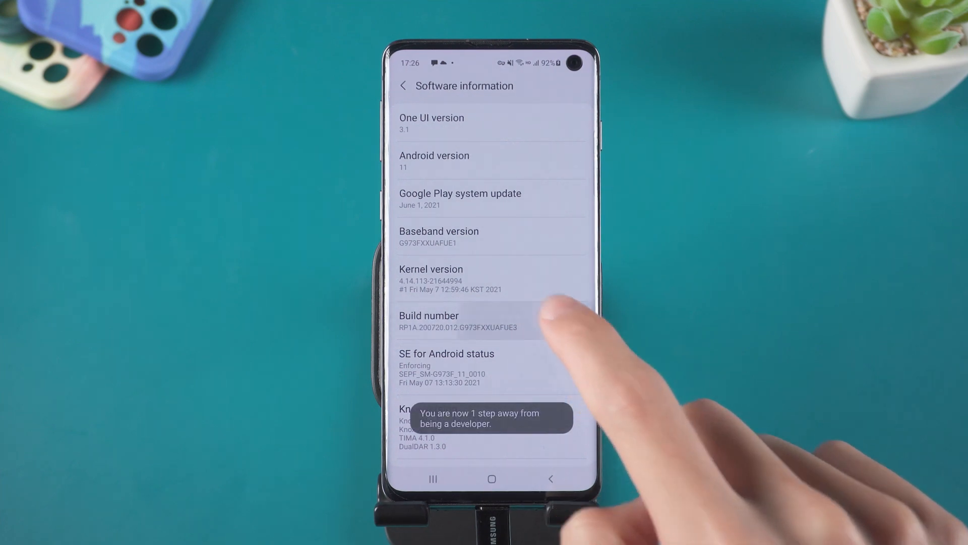
left_click(429, 321)
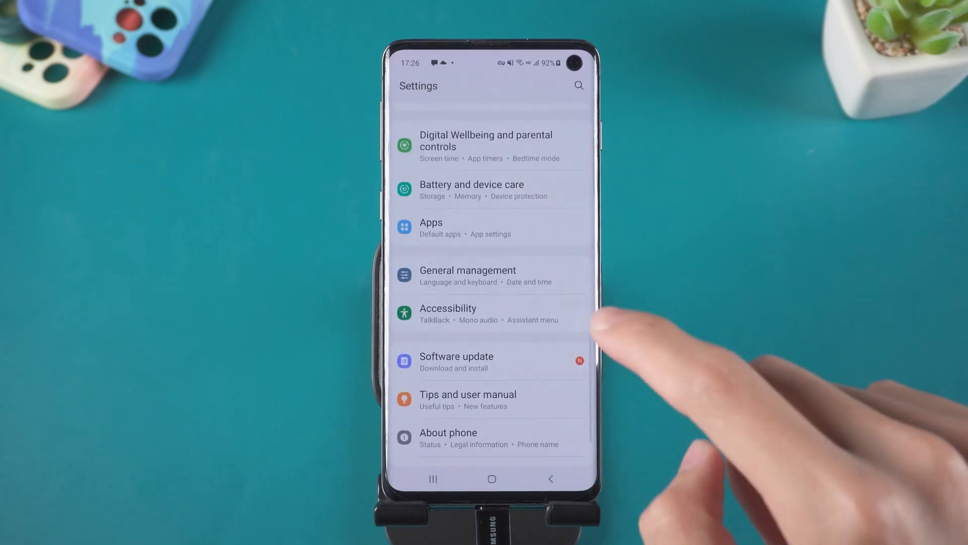
Scroll to Developer options and allow USB debugging on the Galaxy S10
scroll("down", 3)
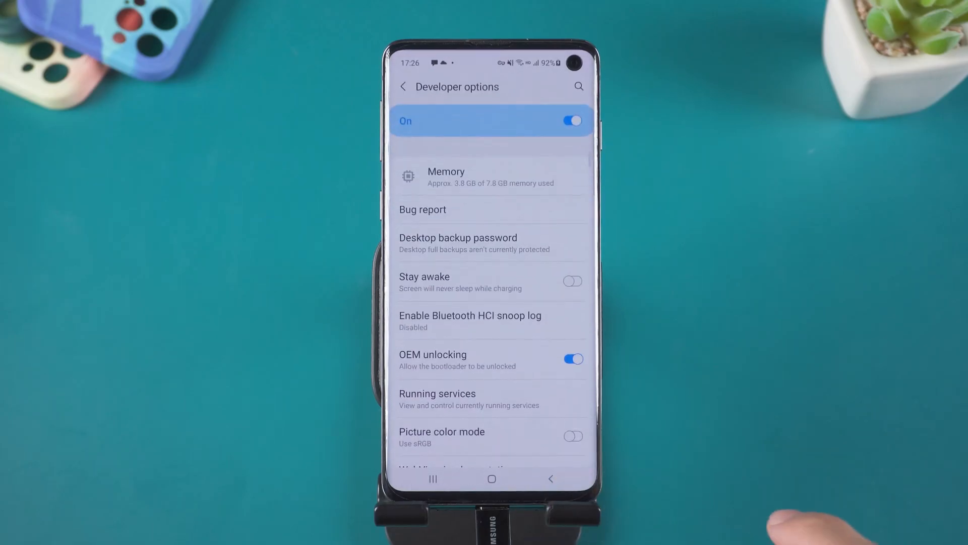
scroll("down", 3)
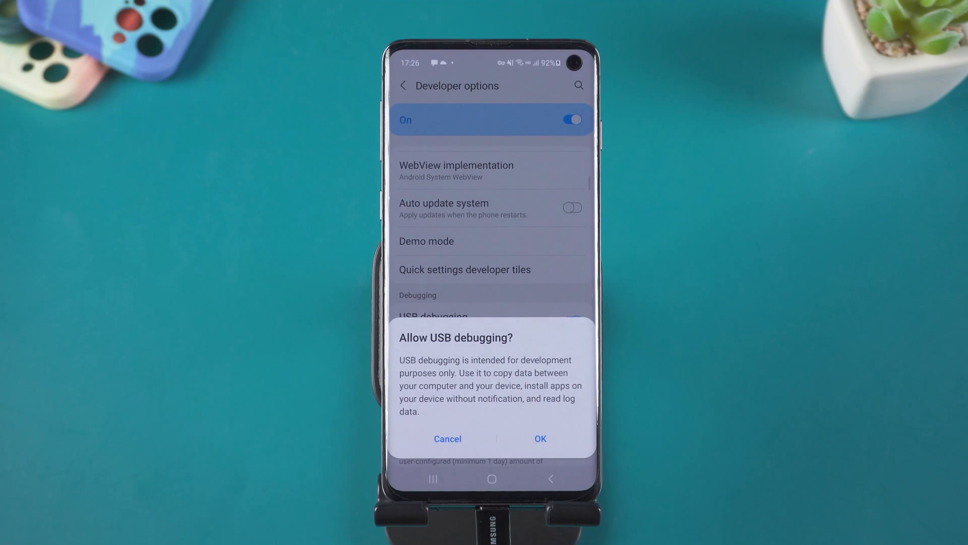
left_click(540, 438)
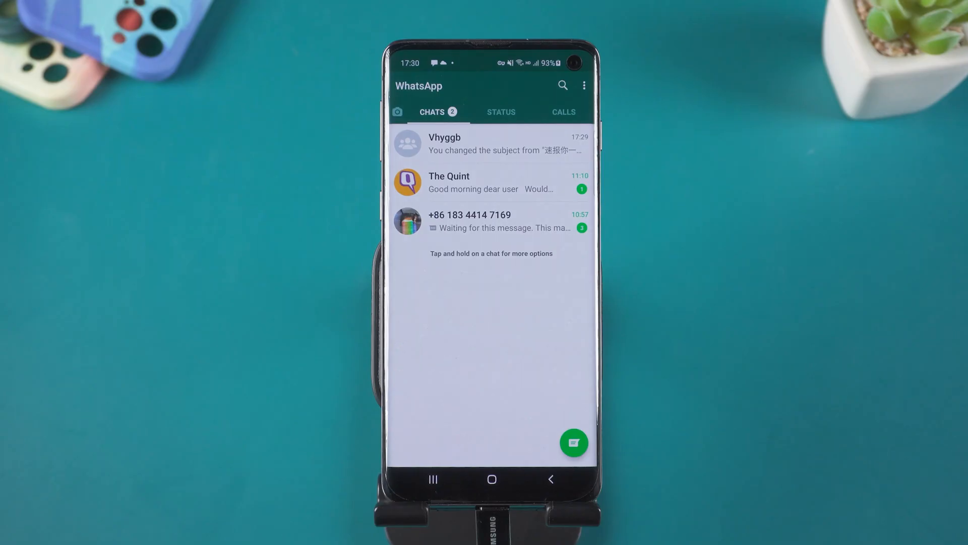
Open WhatsApp's Settings > Chats > Chat backup on the Galaxy S10
left_click(584, 85)
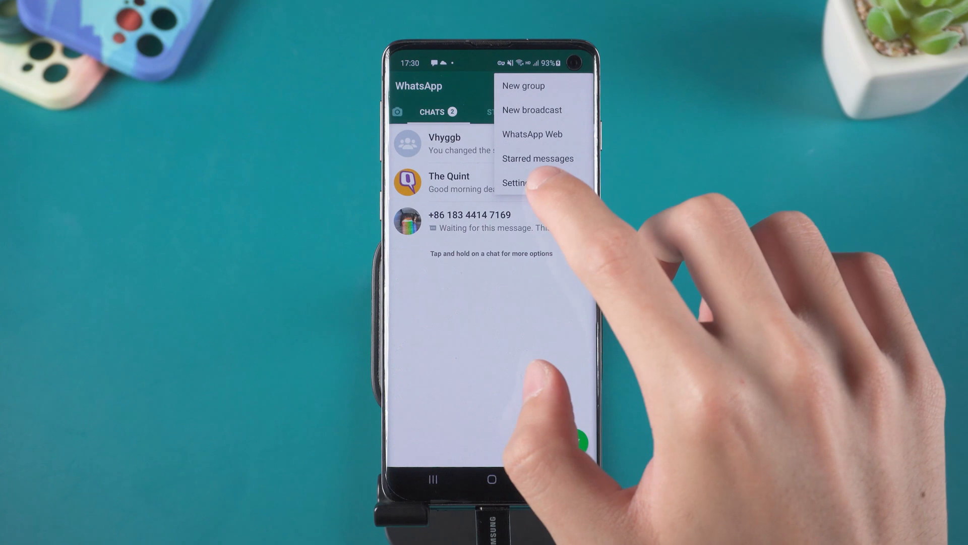
left_click(520, 183)
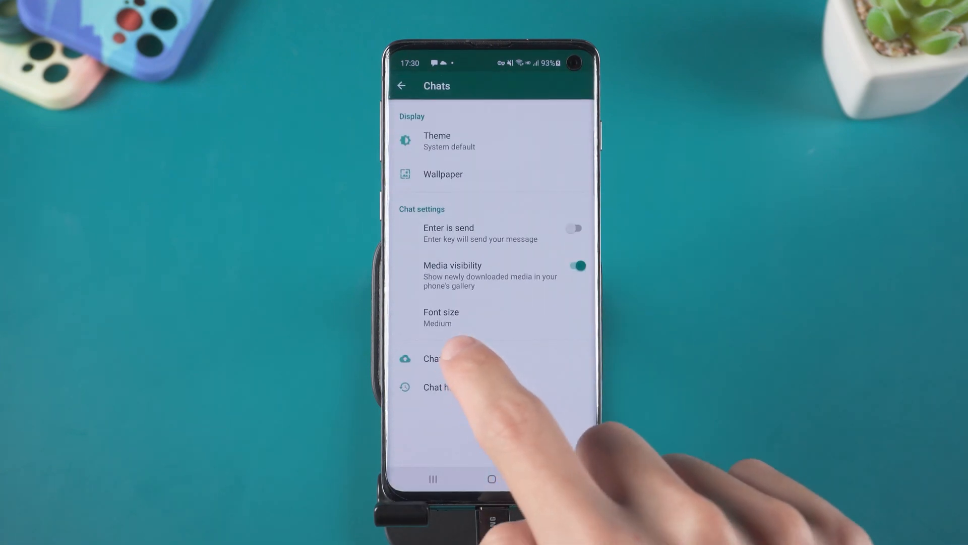
left_click(435, 359)
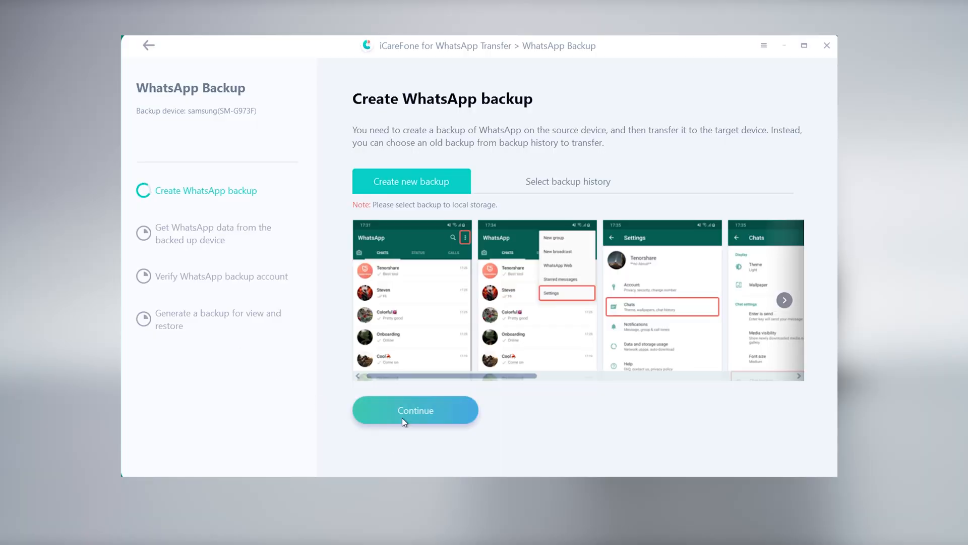
Verify the account number and code to complete the Samsung SM-G973F WhatsApp backup
left_click(416, 410)
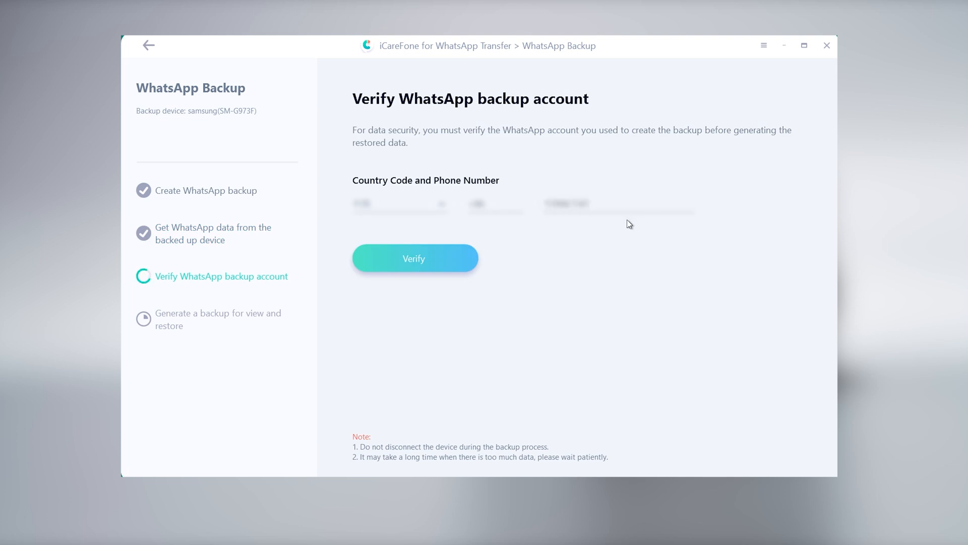
left_click(414, 258)
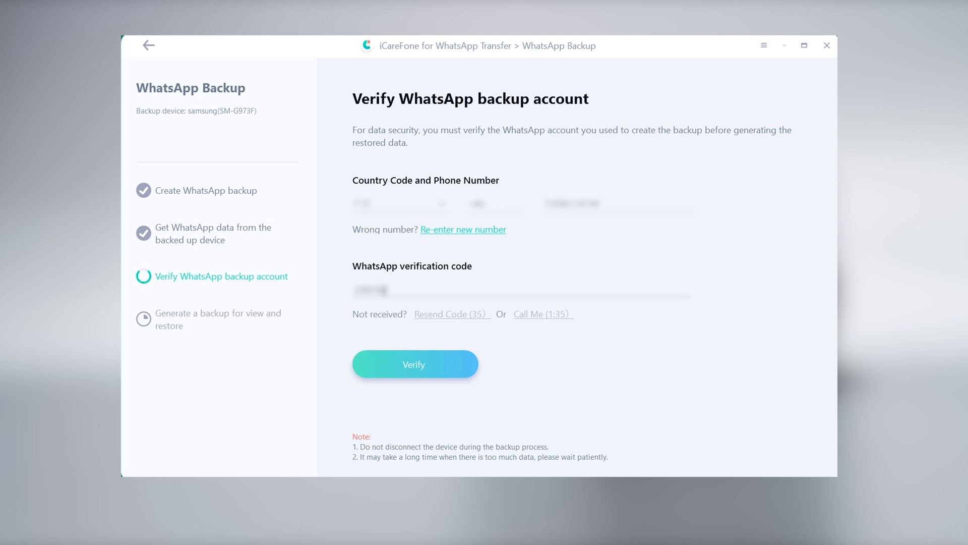
left_click(415, 365)
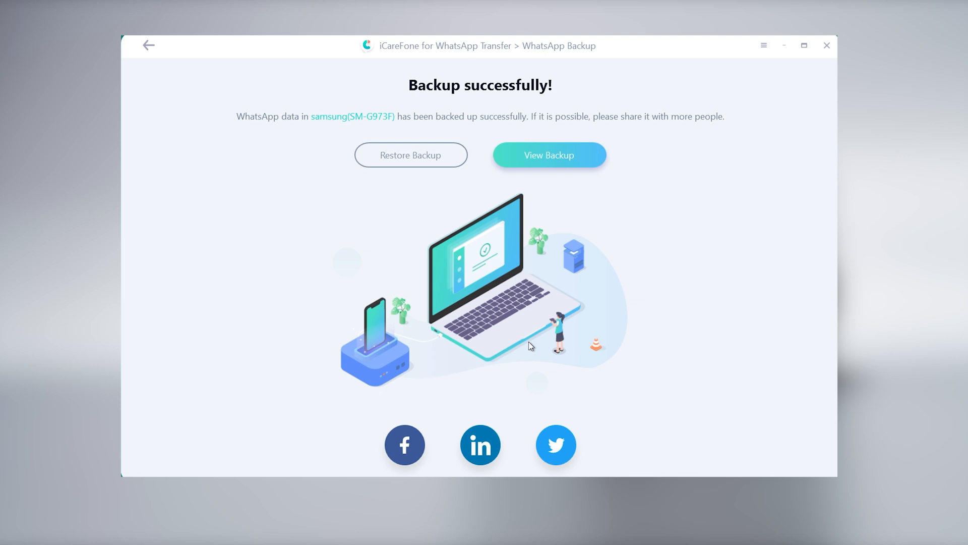
Restore the backup to the Samsung, accept overwriting its data, and verify the account number
left_click(410, 155)
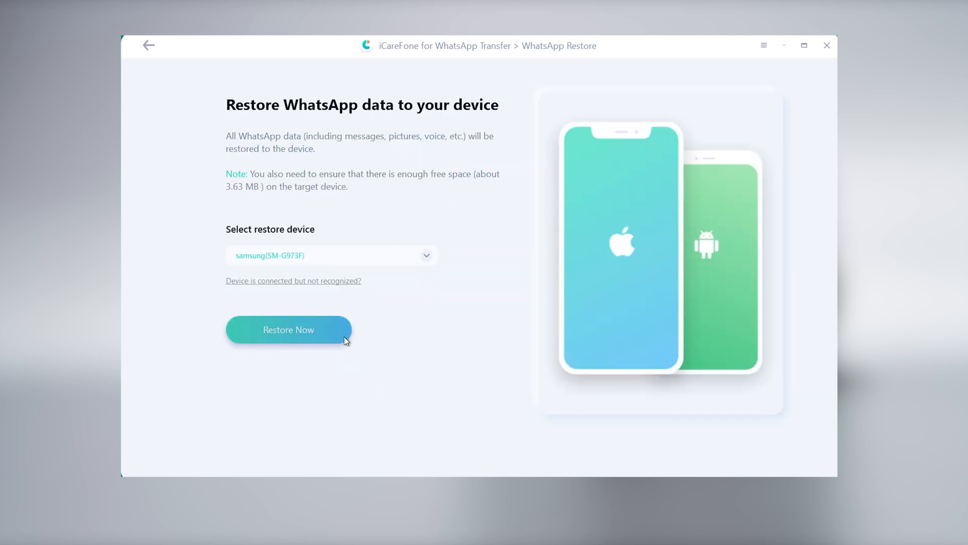
left_click(289, 330)
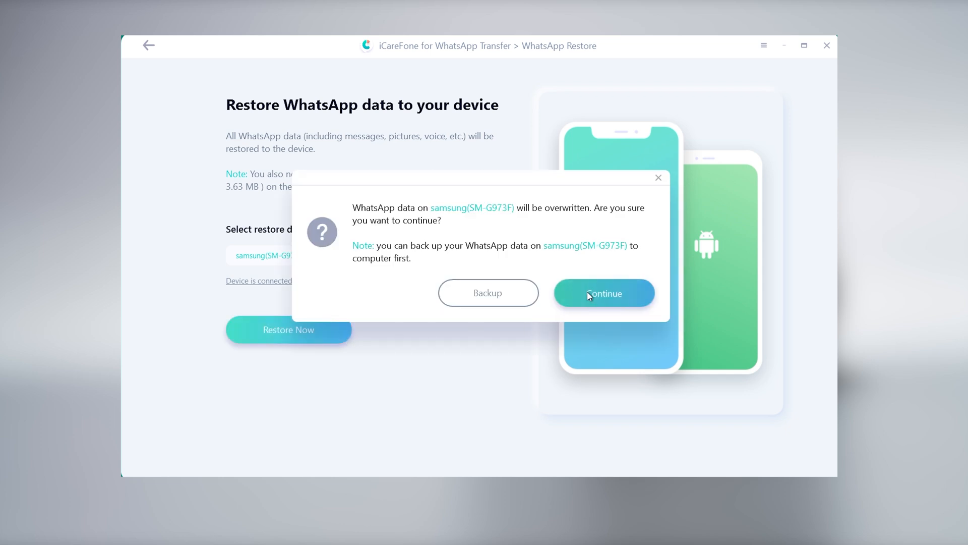
left_click(605, 292)
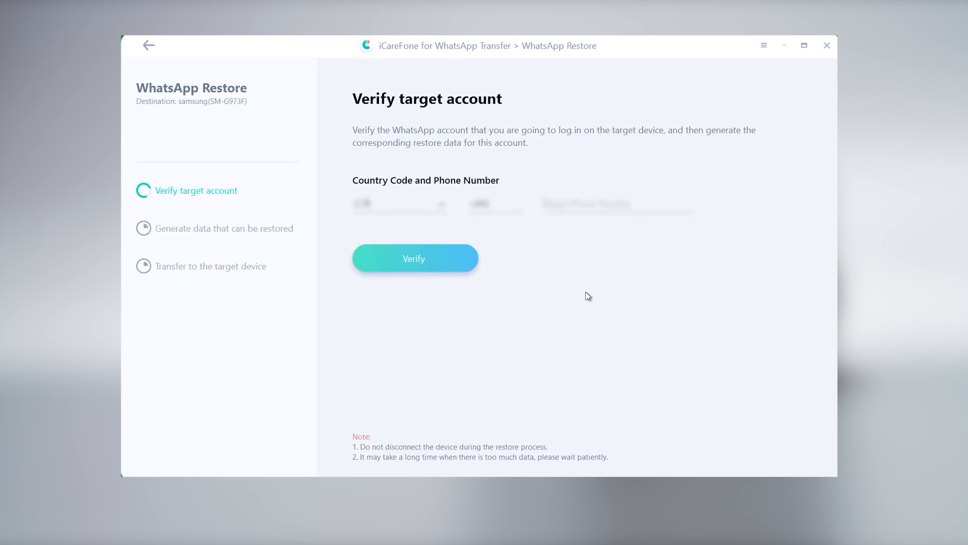
mouse_move(604, 307)
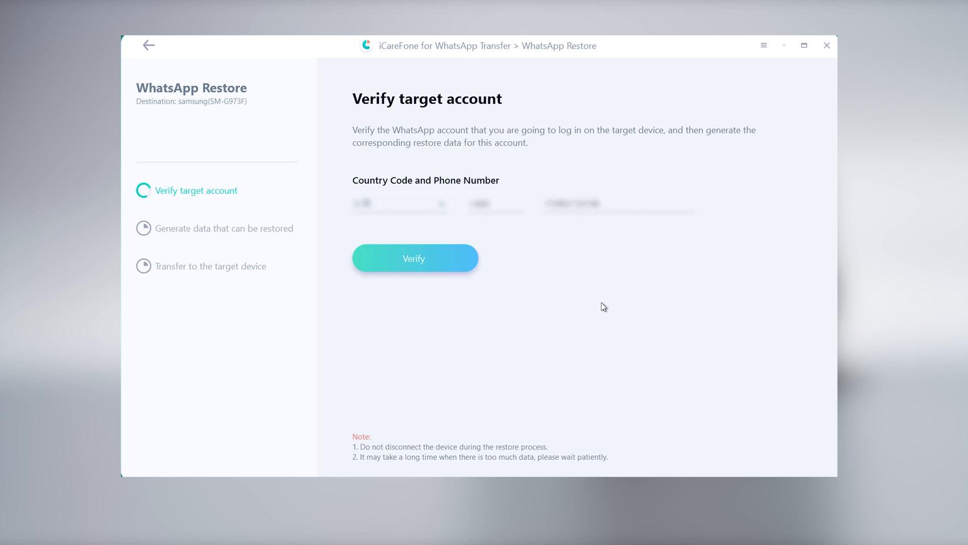
left_click(414, 258)
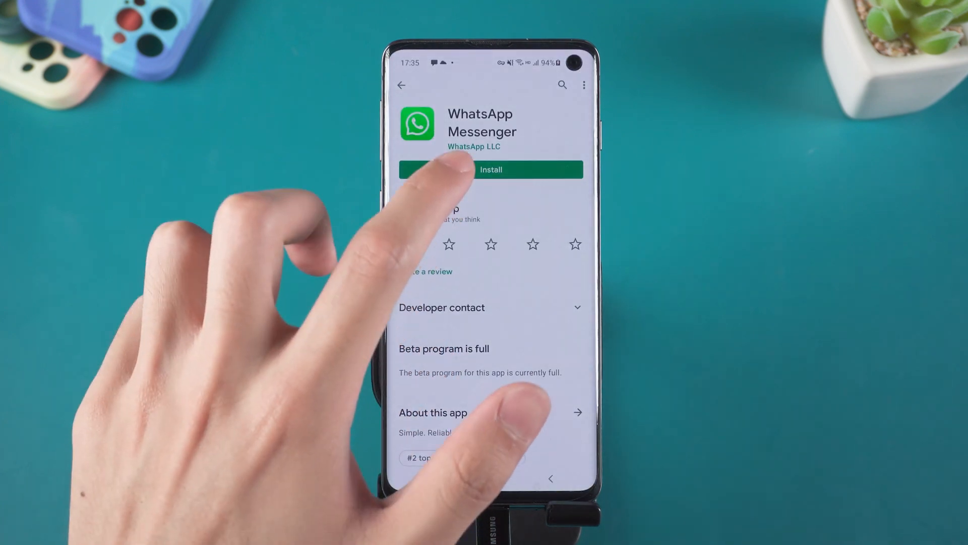
Install and launch WhatsApp, agree to the terms, and allow contacts and media access
left_click(490, 170)
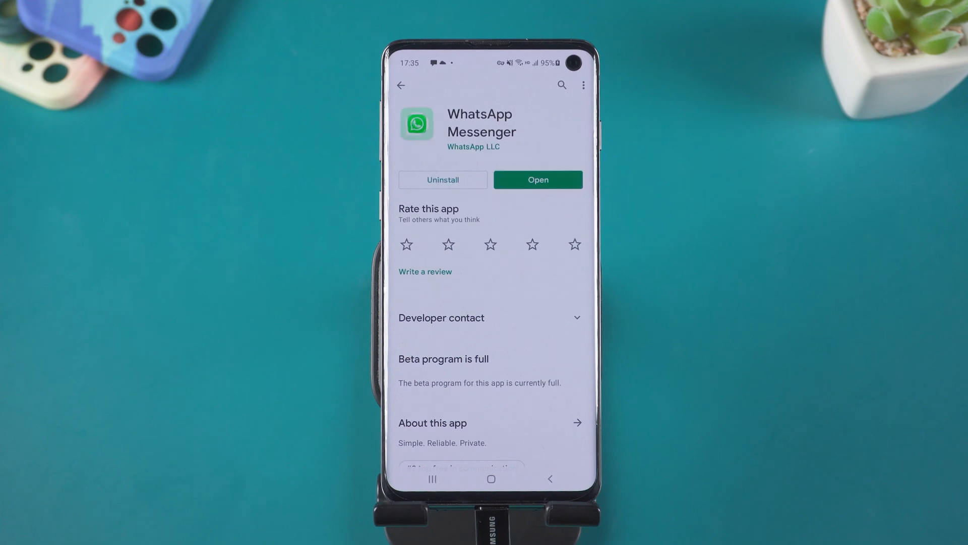
left_click(538, 180)
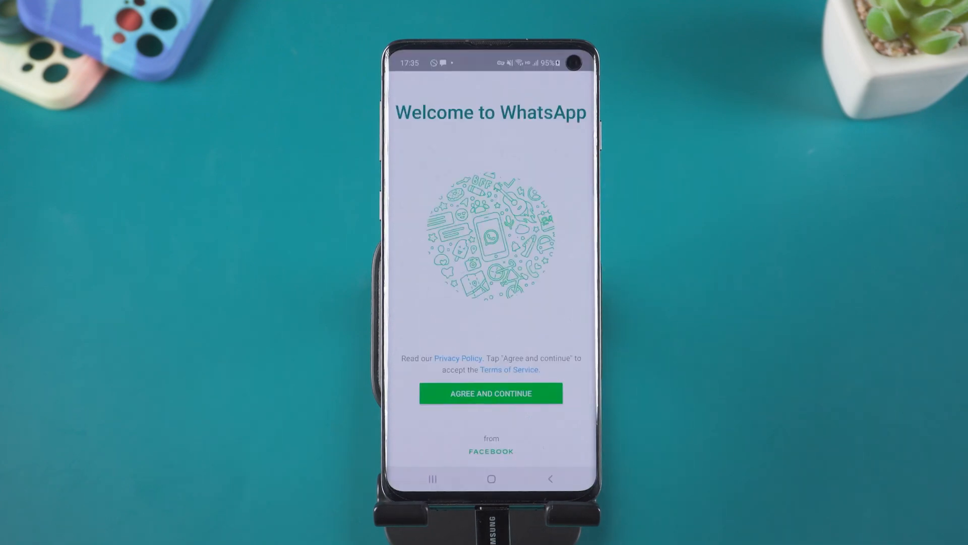
left_click(490, 393)
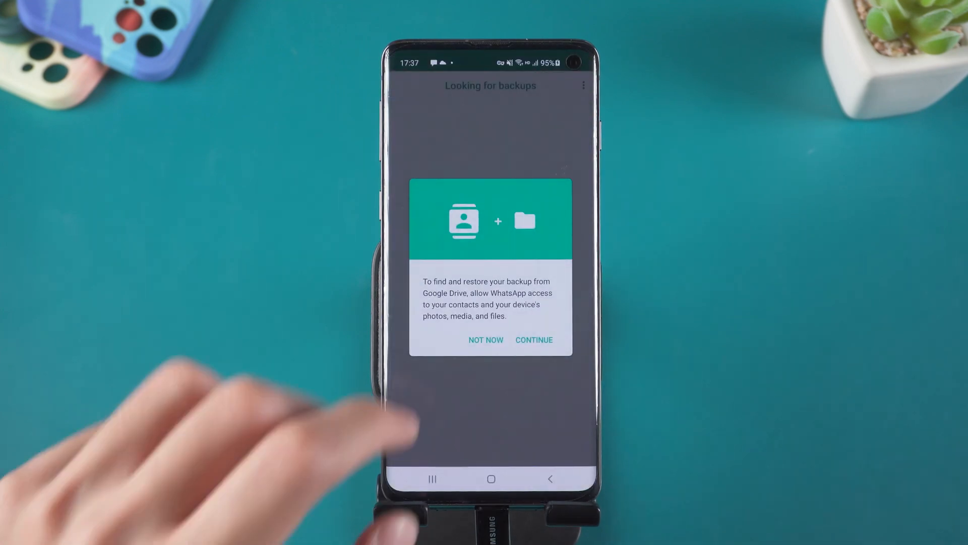
left_click(534, 340)
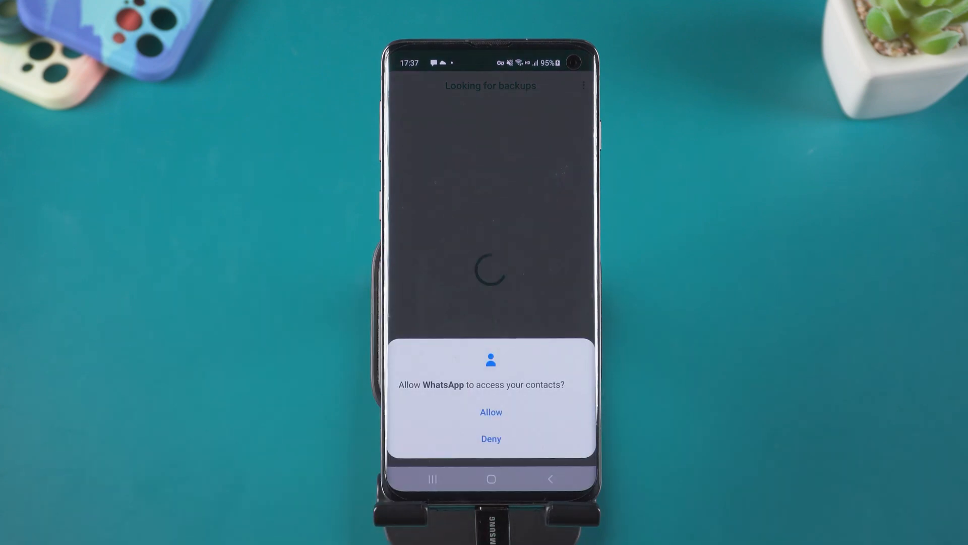
left_click(491, 412)
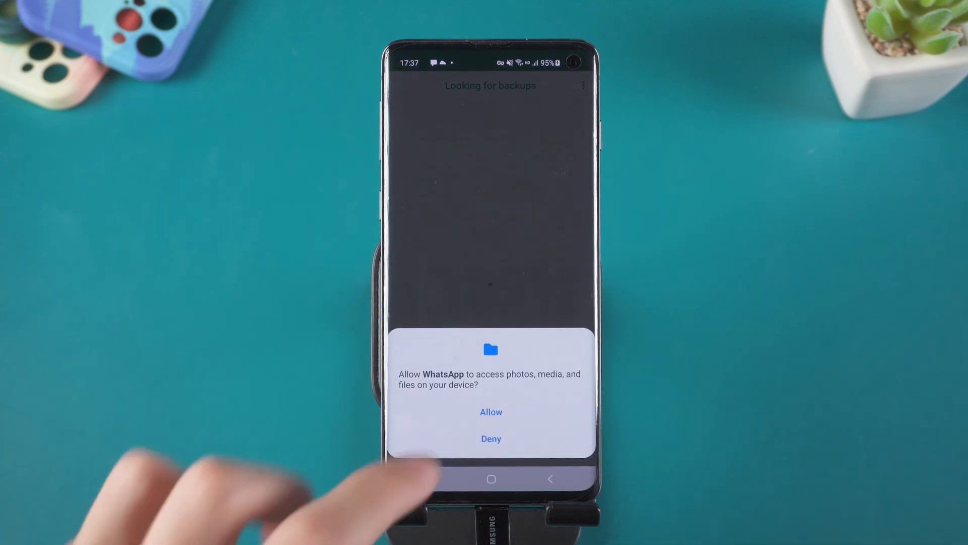
left_click(491, 412)
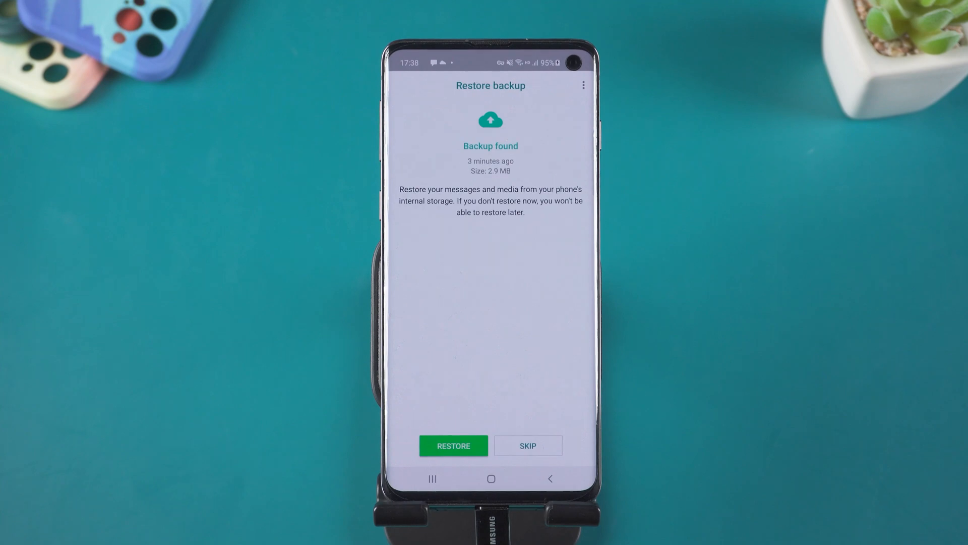
Restore the 13 backed-up messages, then enter a profile name to finish setup
left_click(454, 445)
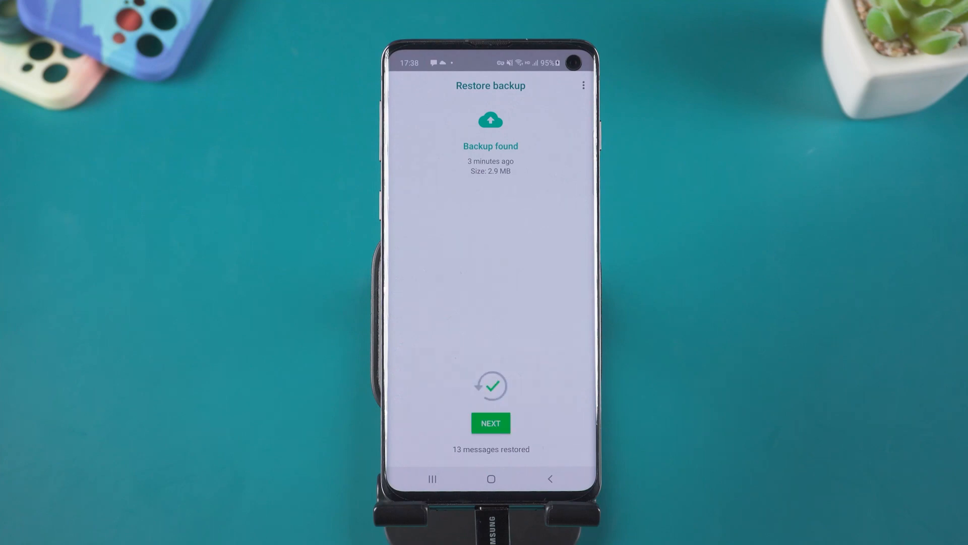
left_click(490, 423)
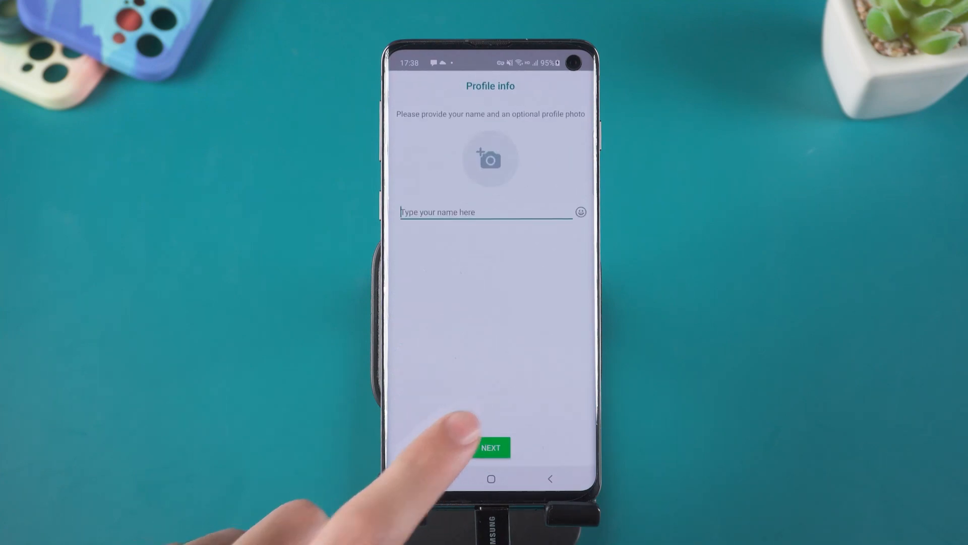
left_click(484, 212)
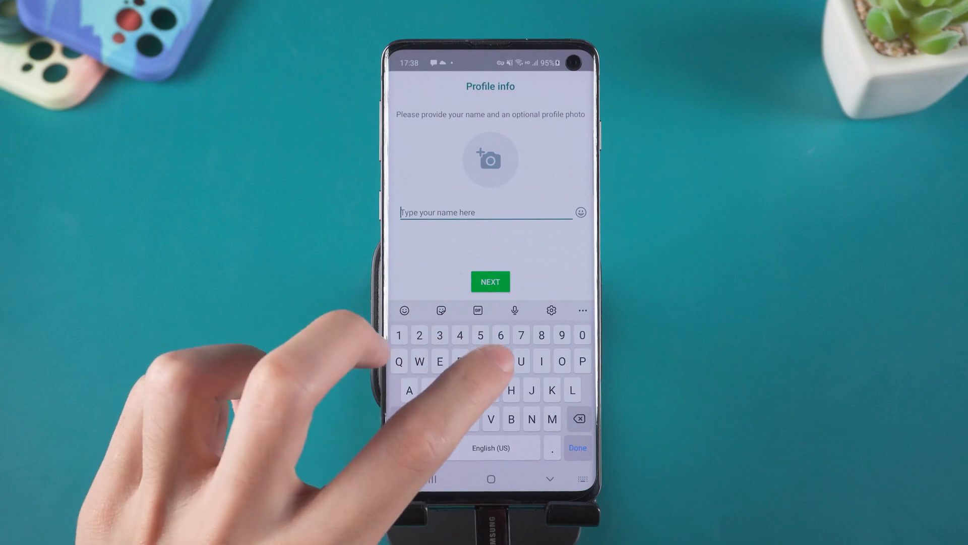
left_click(491, 282)
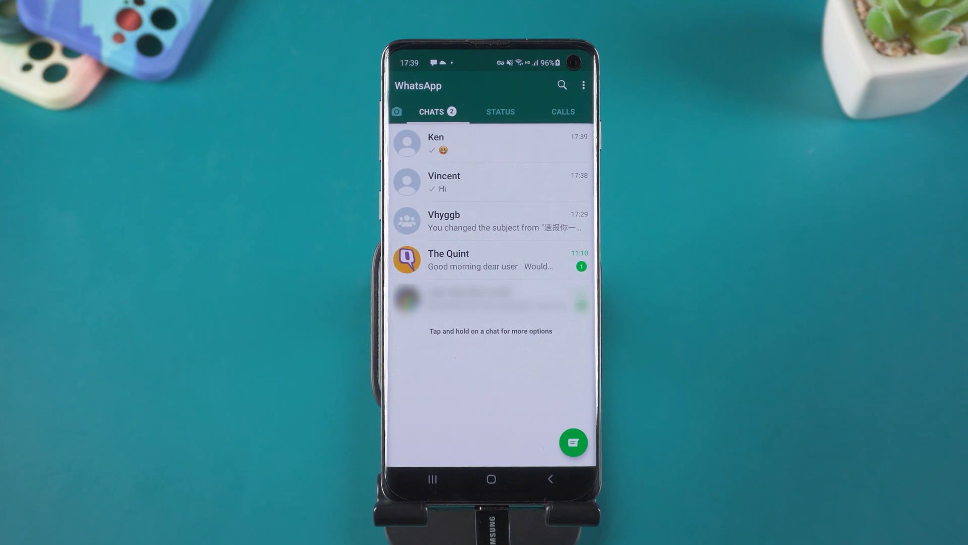
Open Ken's restored conversation from the new-chat contact list
left_click(573, 442)
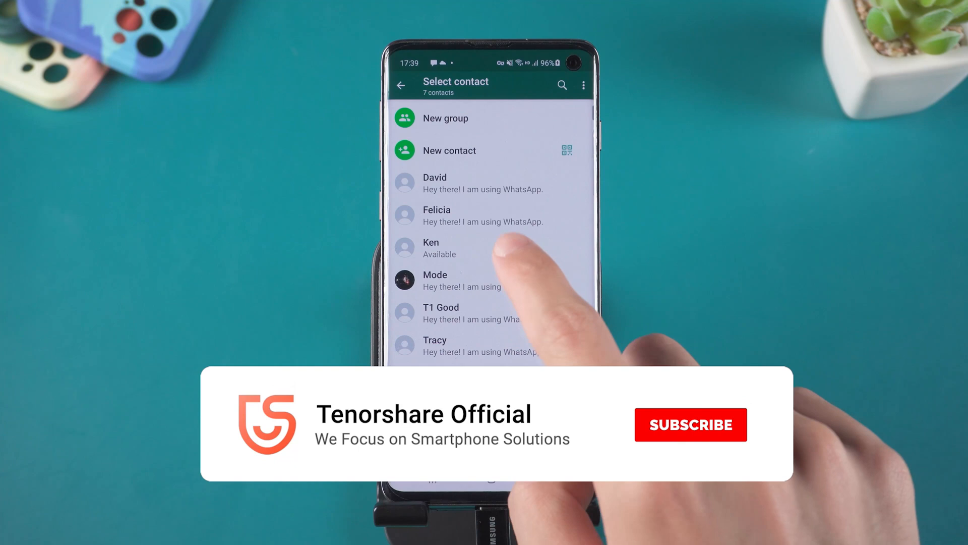
left_click(450, 247)
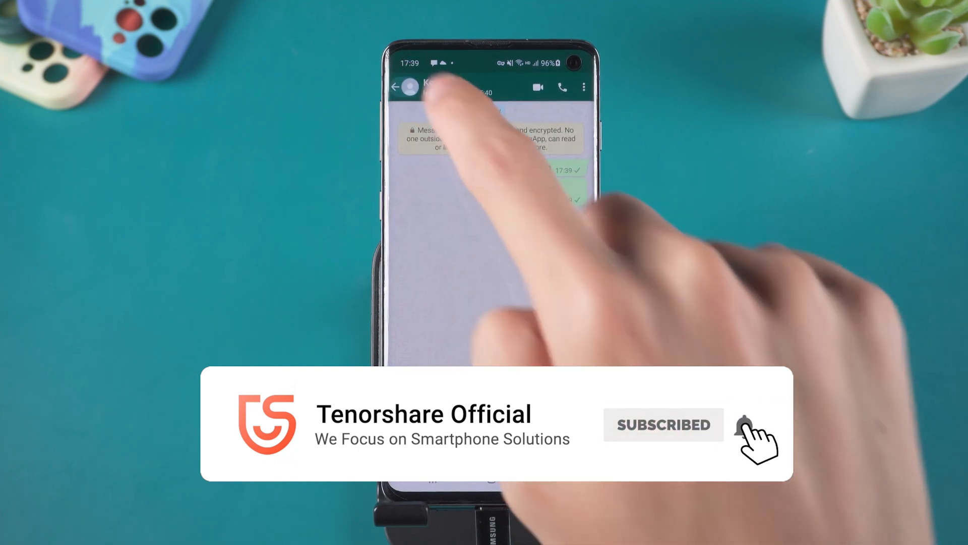